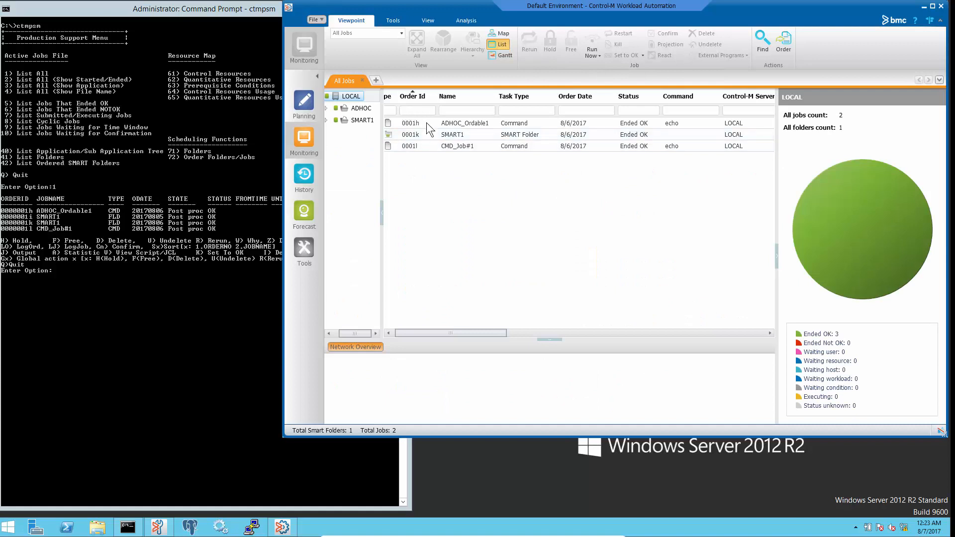
pyautogui.moveTo(411, 162)
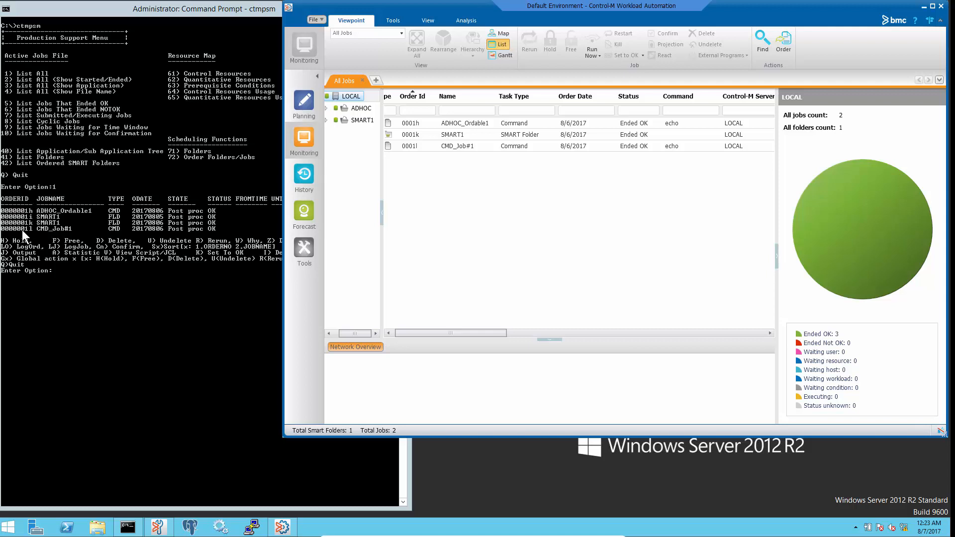
pyautogui.moveTo(34, 238)
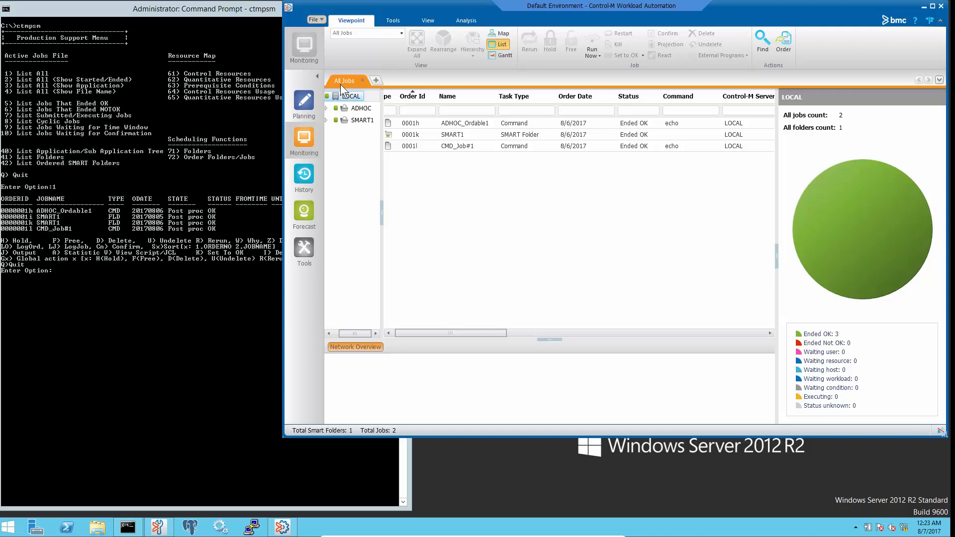
pyautogui.moveTo(358, 89)
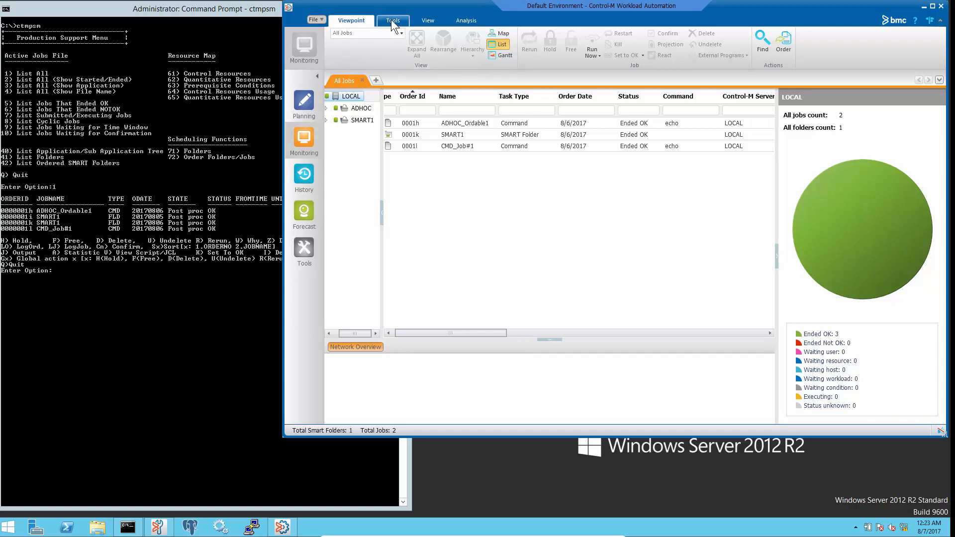
# Briefly view the ViewPoints Manager from Tools, then show the Monitoring page of Options
pyautogui.click(392, 20)
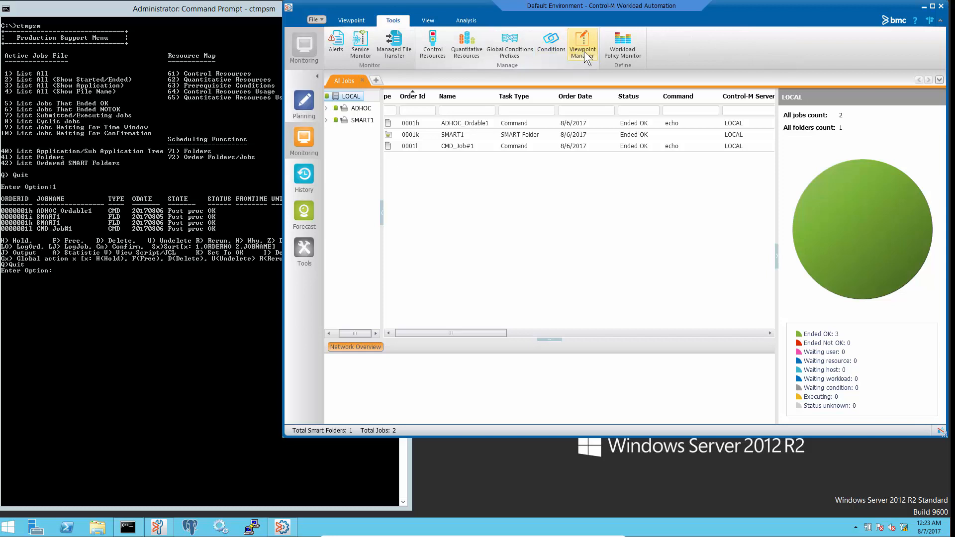
pyautogui.click(582, 46)
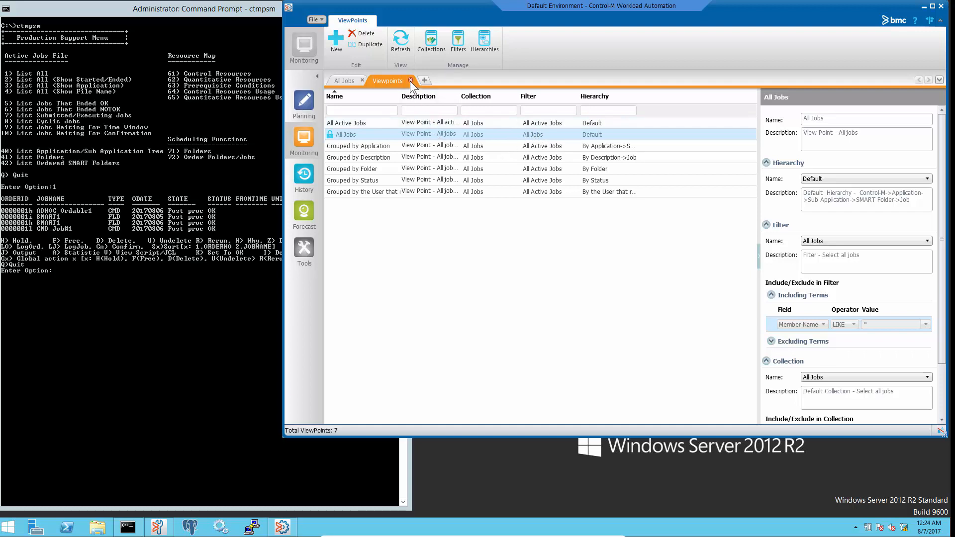
pyautogui.click(315, 20)
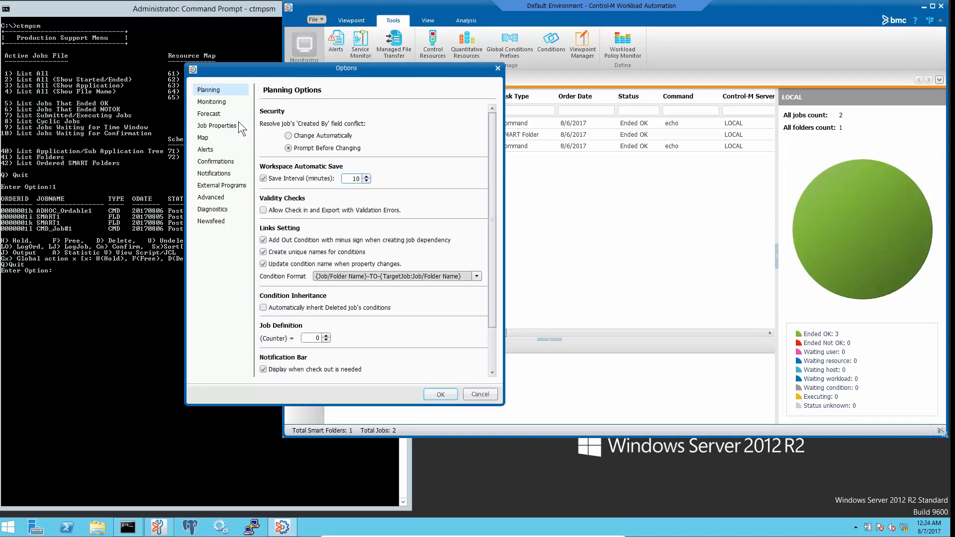
pyautogui.click(212, 102)
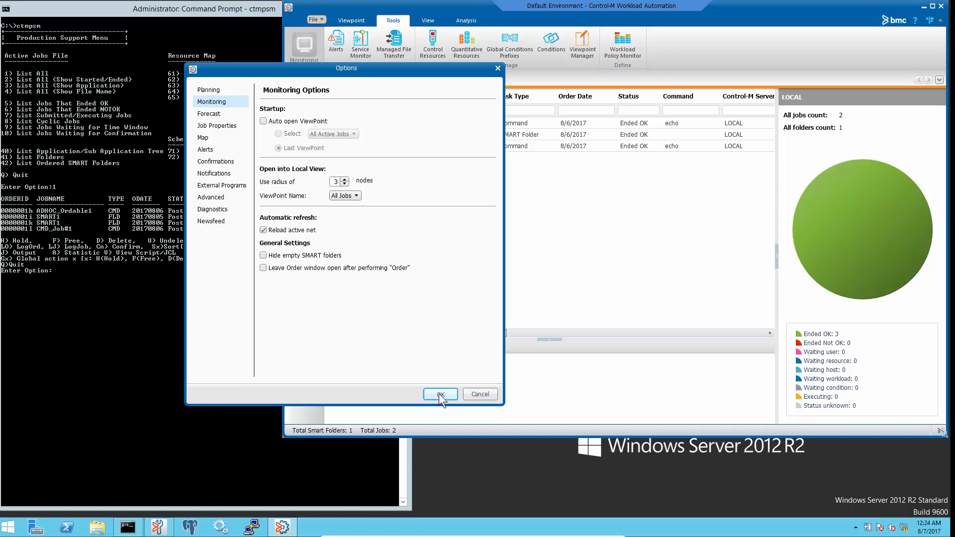
# Close Options and show emuser's Active jobs authorizations under Security > Authorizations
pyautogui.click(440, 394)
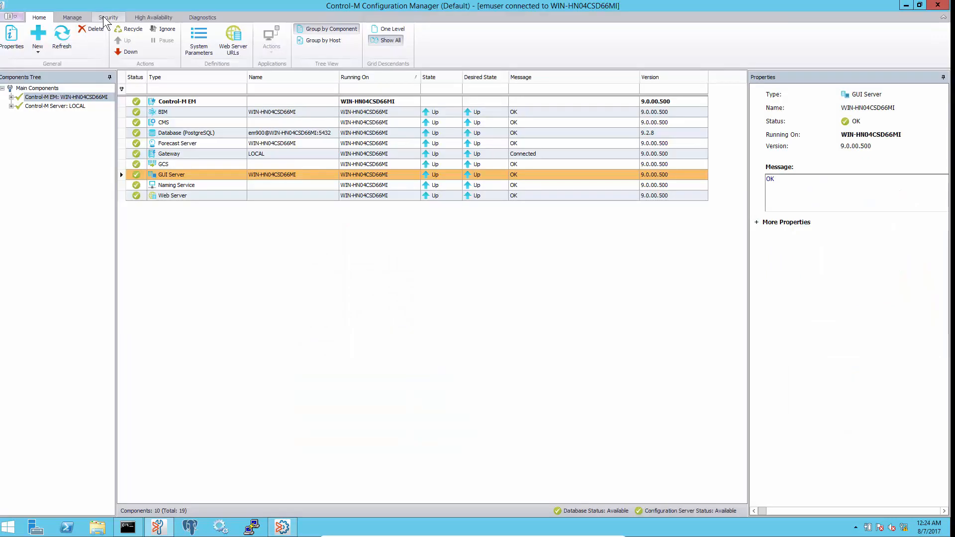
pyautogui.click(107, 17)
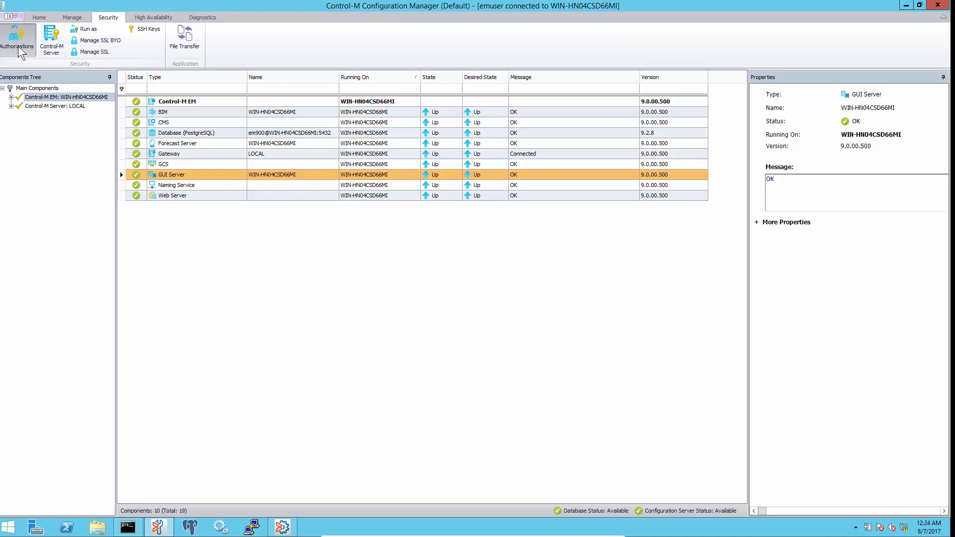
pyautogui.click(17, 40)
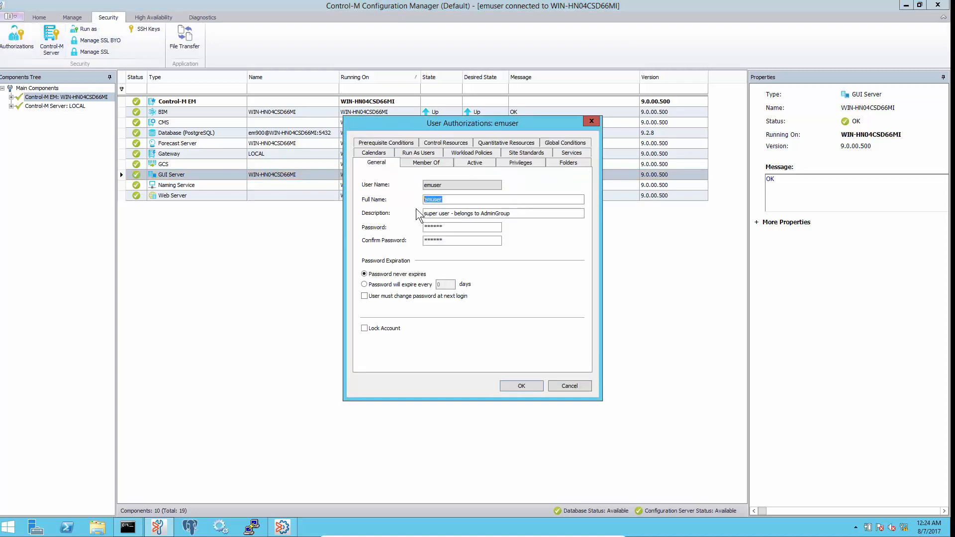
pyautogui.click(473, 162)
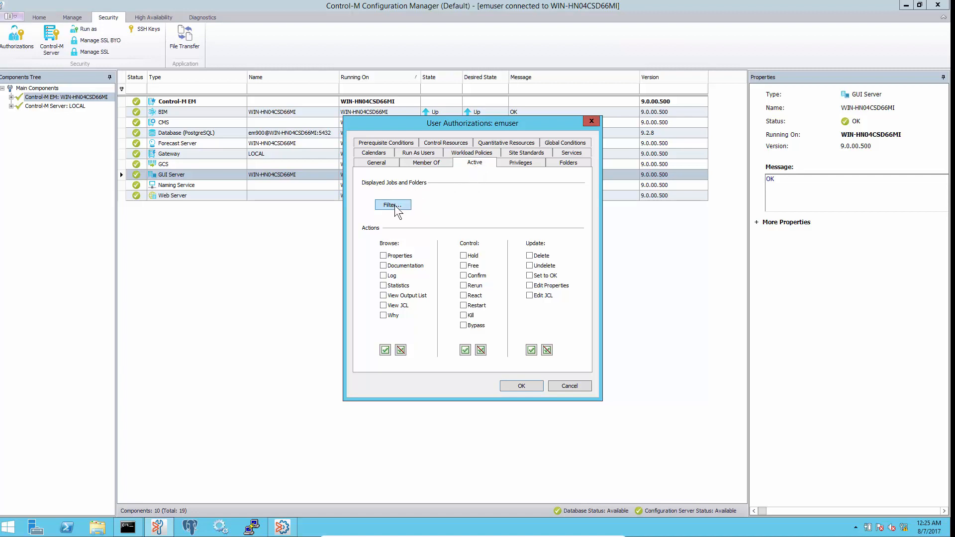
# Inspect the jobs filter (all member names included) and cancel both dialogs unchanged
pyautogui.click(392, 205)
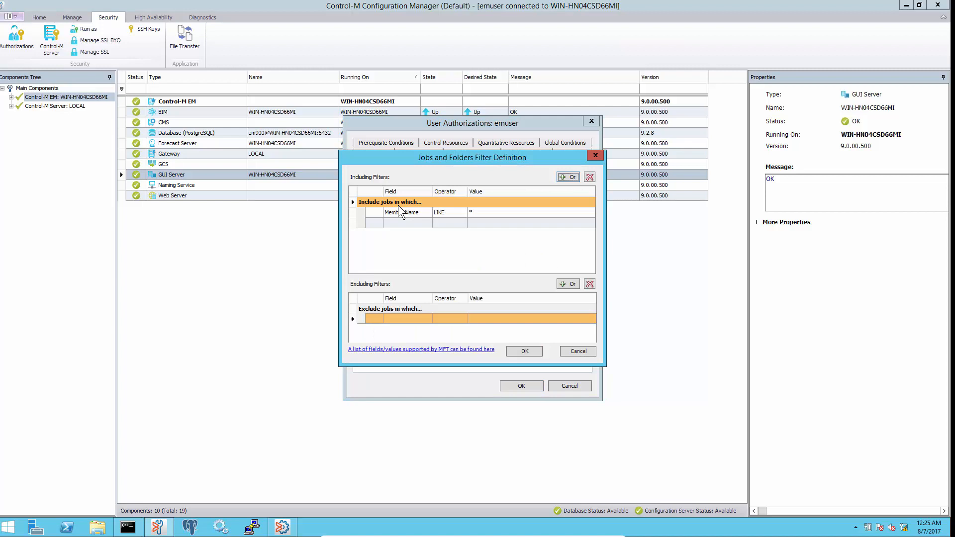
pyautogui.moveTo(440, 214)
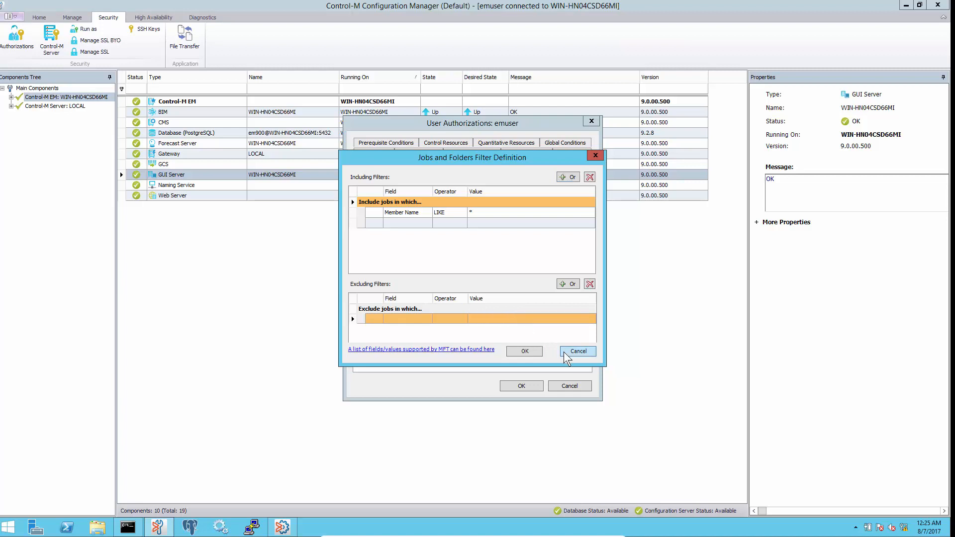
pyautogui.click(576, 351)
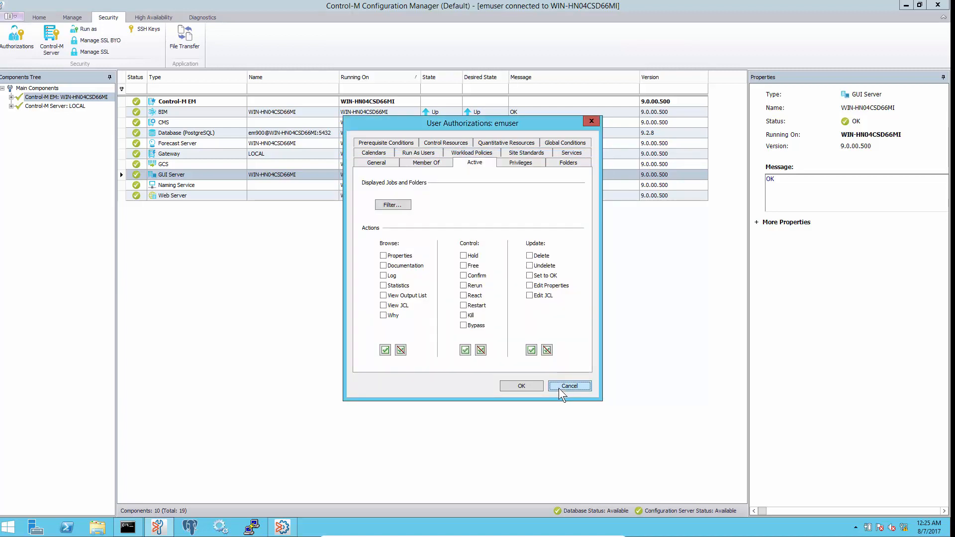
pyautogui.click(569, 386)
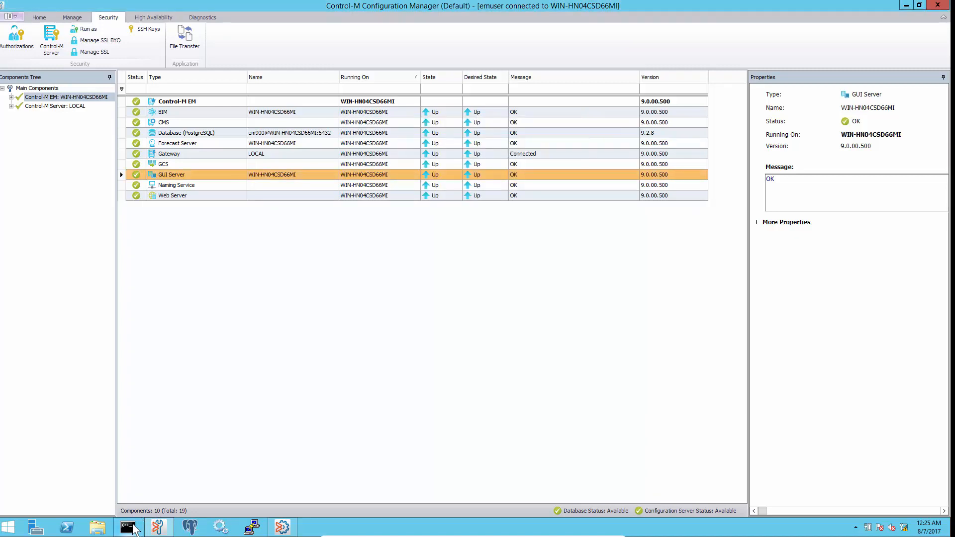
# In ctmpsm choose option 41 and folder 1 to list the ADHOC folder's jobs
pyautogui.click(128, 528)
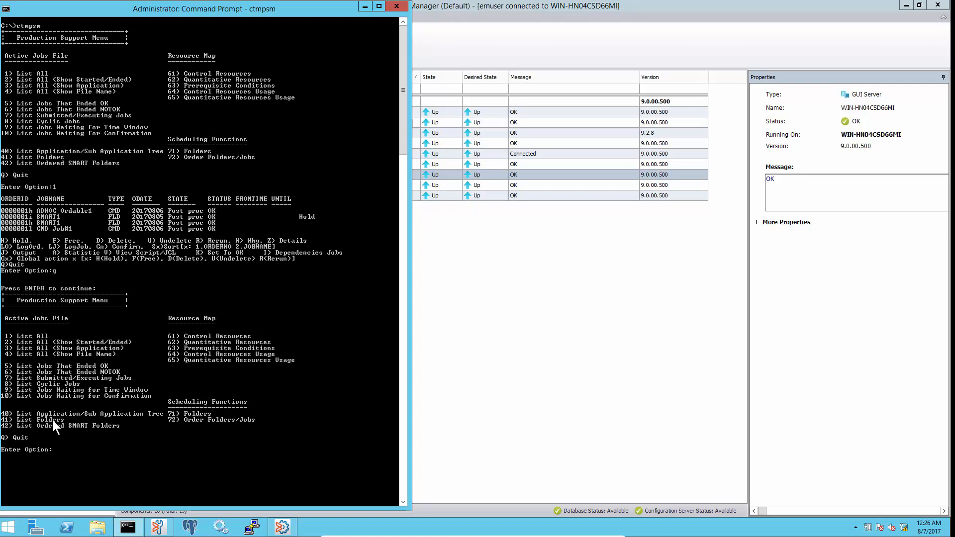
pyautogui.write('41')
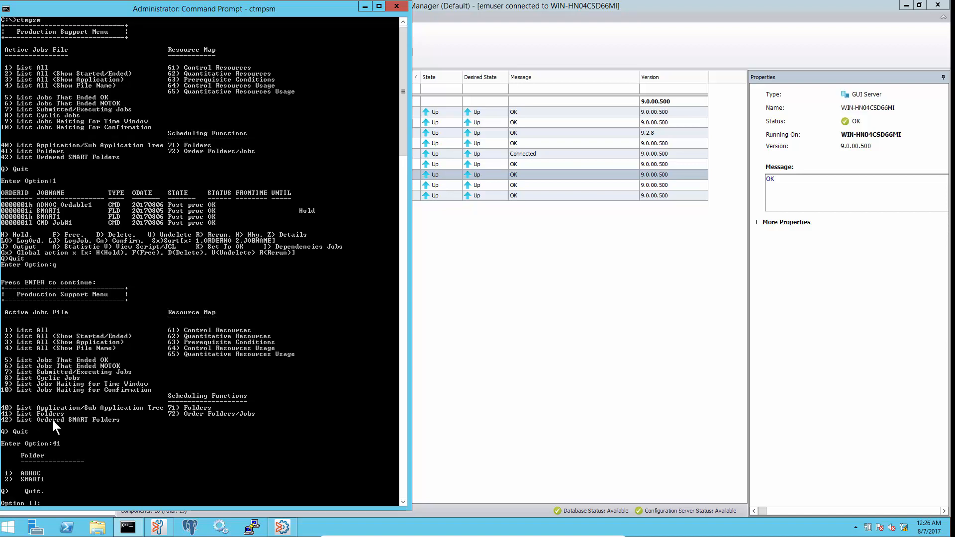
pyautogui.write('1')
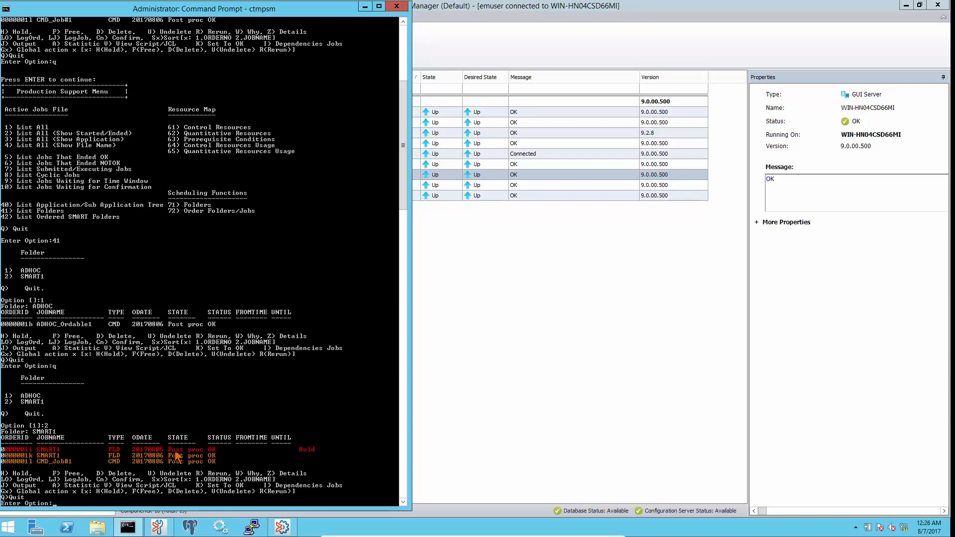
pyautogui.moveTo(298, 456)
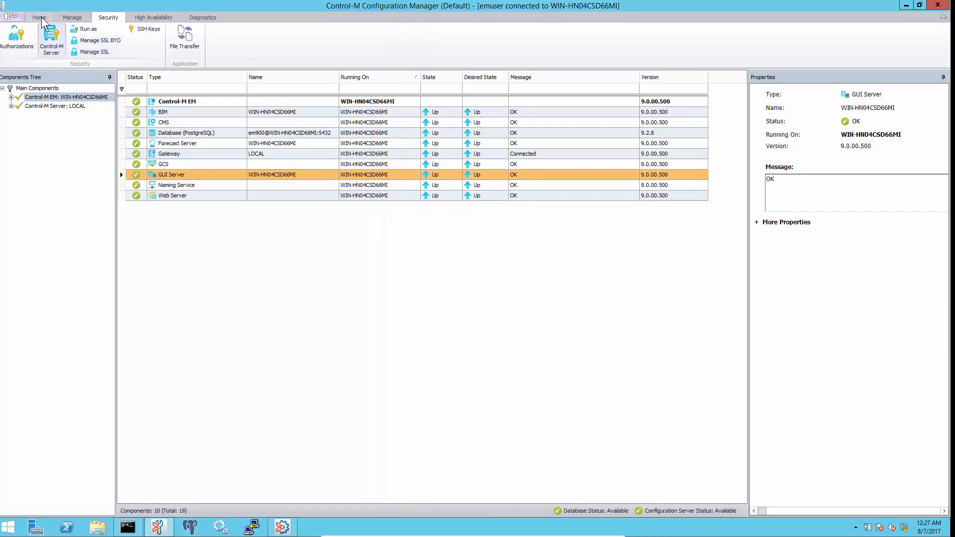
# List Advanced system parameters filtered by Type 'gsr' and Name 'view'
pyautogui.click(39, 17)
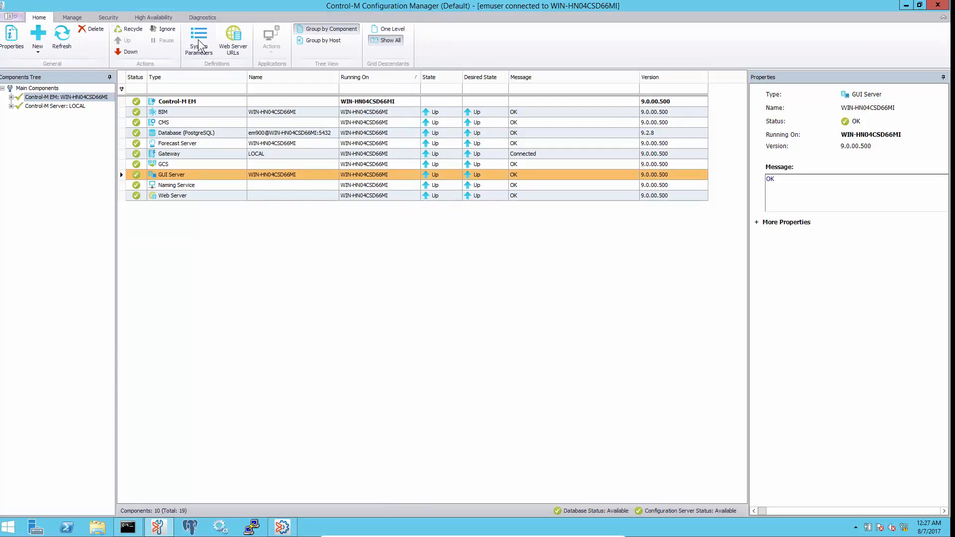
pyautogui.click(198, 38)
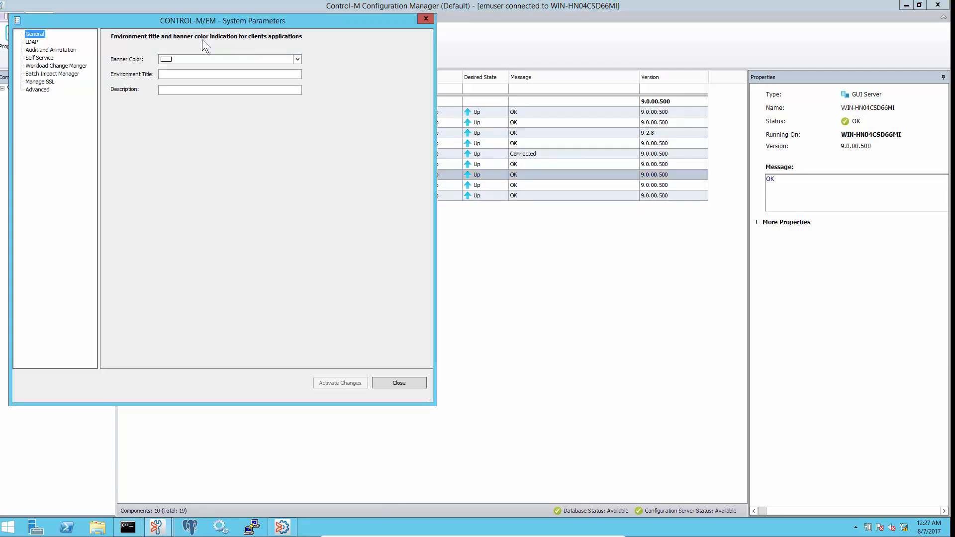
pyautogui.click(37, 89)
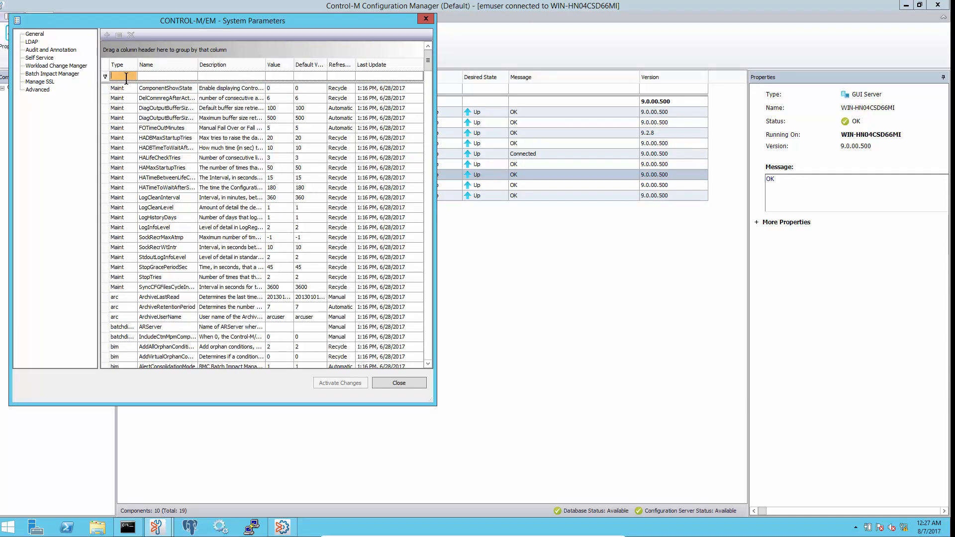
pyautogui.write('gsr')
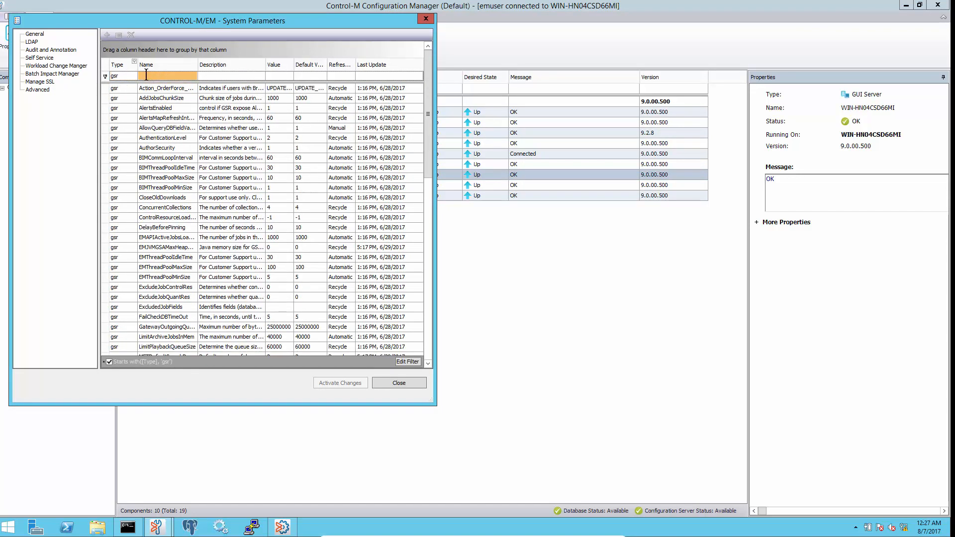
pyautogui.write('view')
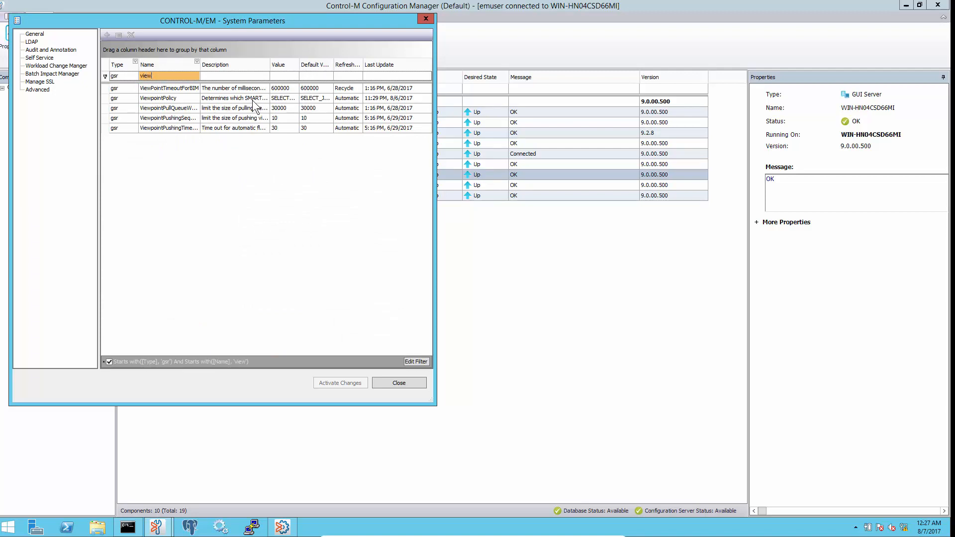
# Edit ViewpointPolicy to SELECT_JOBS_AND_SG and save it
pyautogui.click(159, 98)
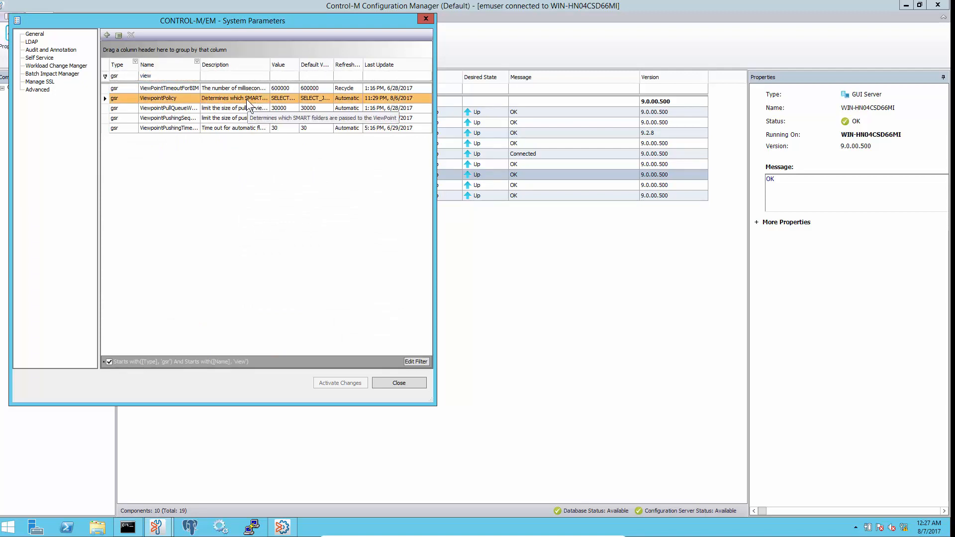
pyautogui.doubleClick(158, 98)
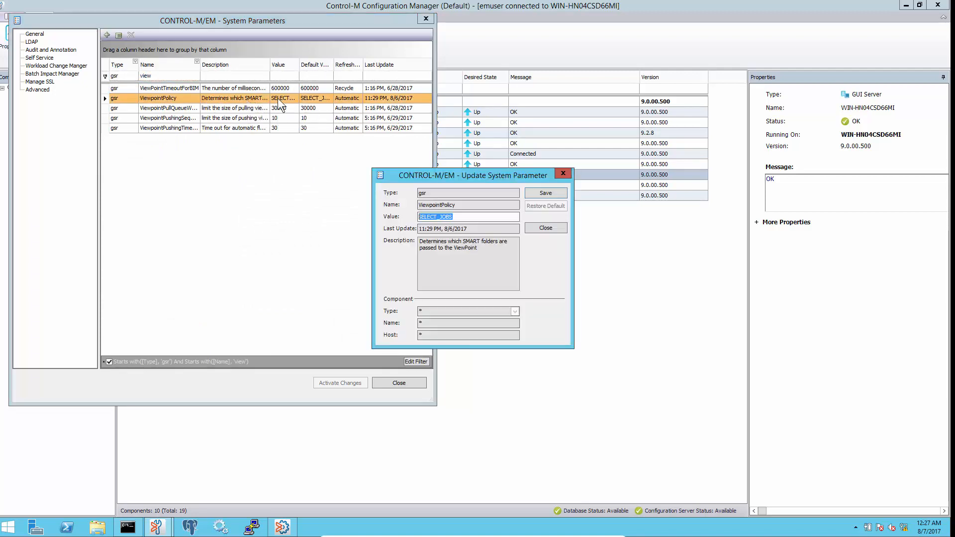
pyautogui.click(436, 216)
pyautogui.write('_AND_SG')
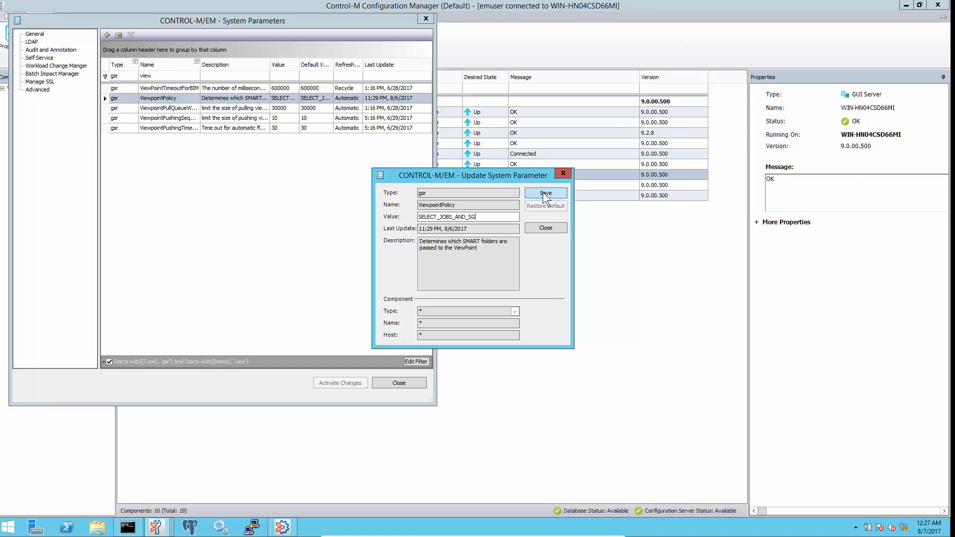
pyautogui.click(544, 193)
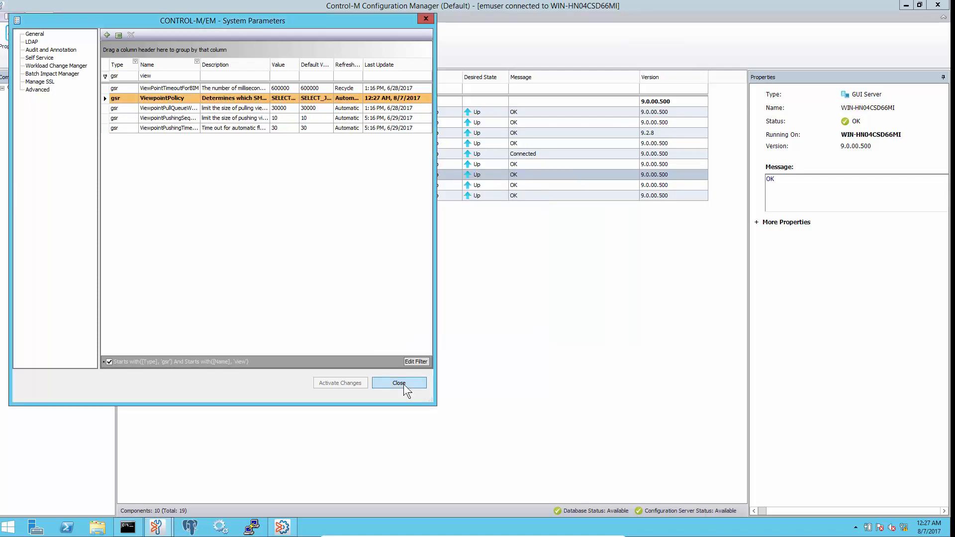
# Recycle the GUI Server and dismiss the client's connection-lost notice after reconnecting
pyautogui.click(398, 382)
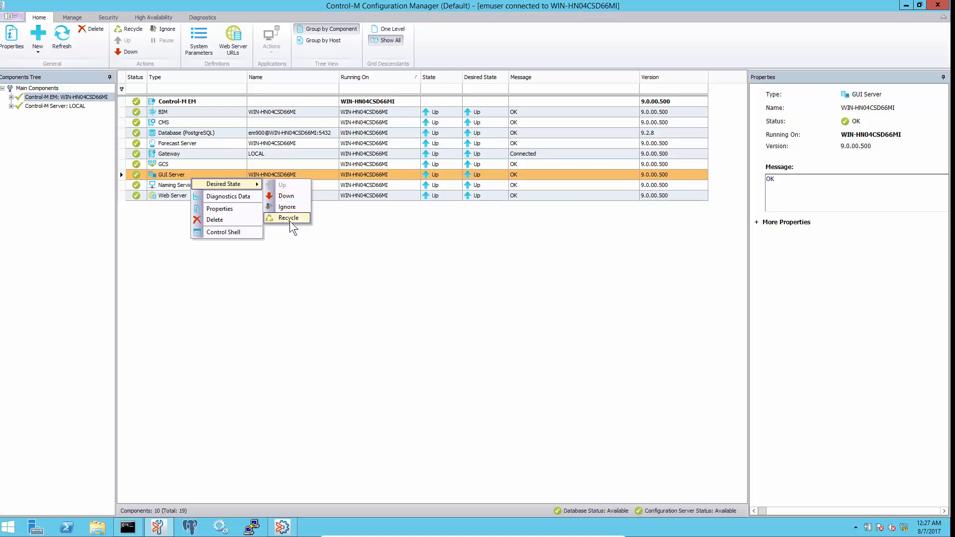
pyautogui.click(286, 218)
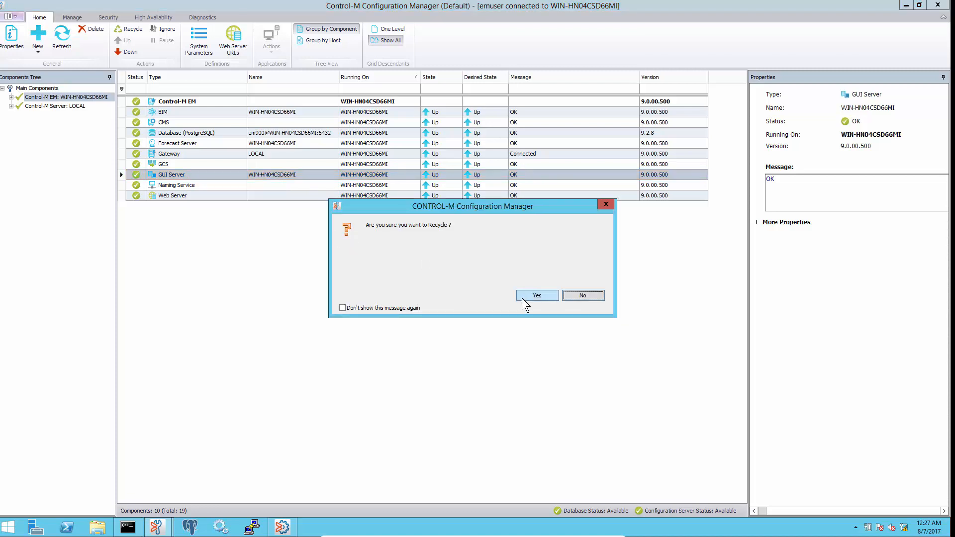
pyautogui.click(536, 295)
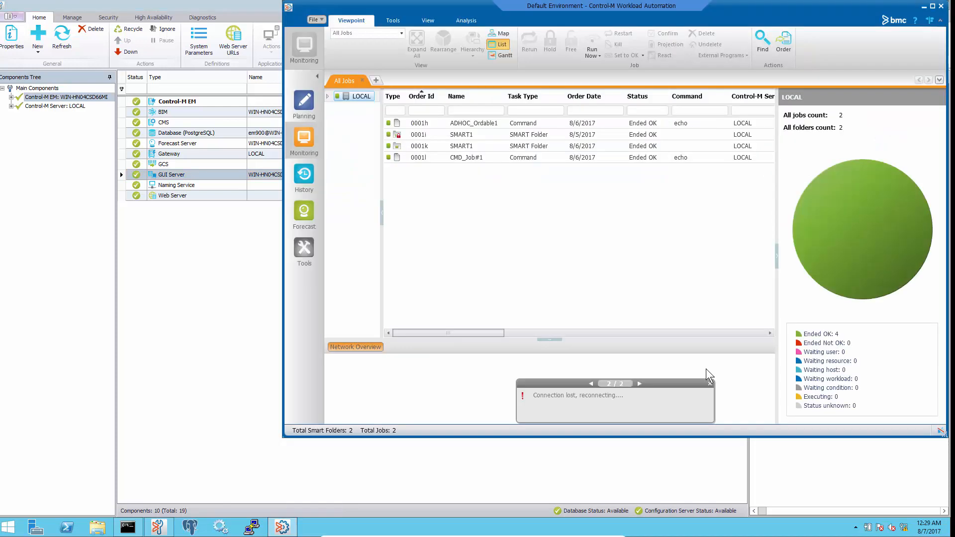
pyautogui.click(710, 379)
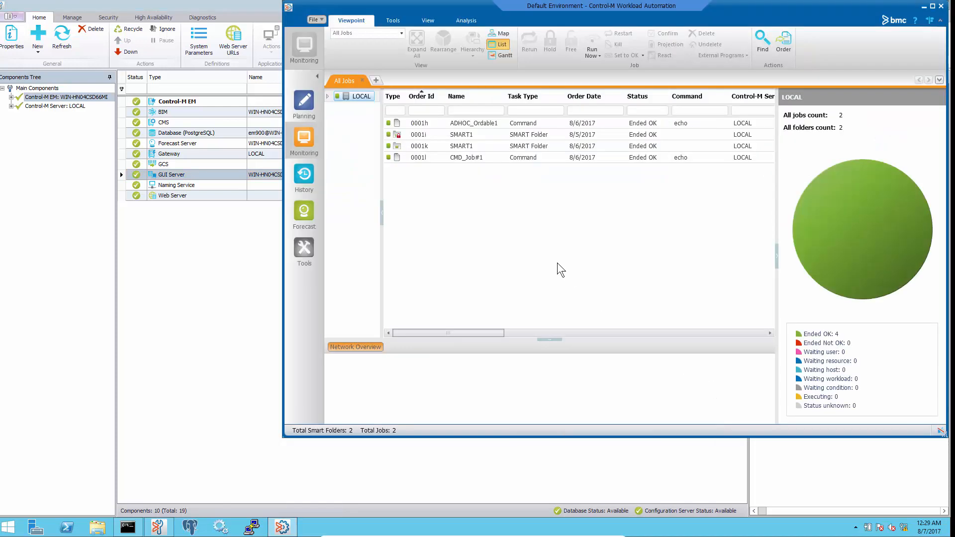